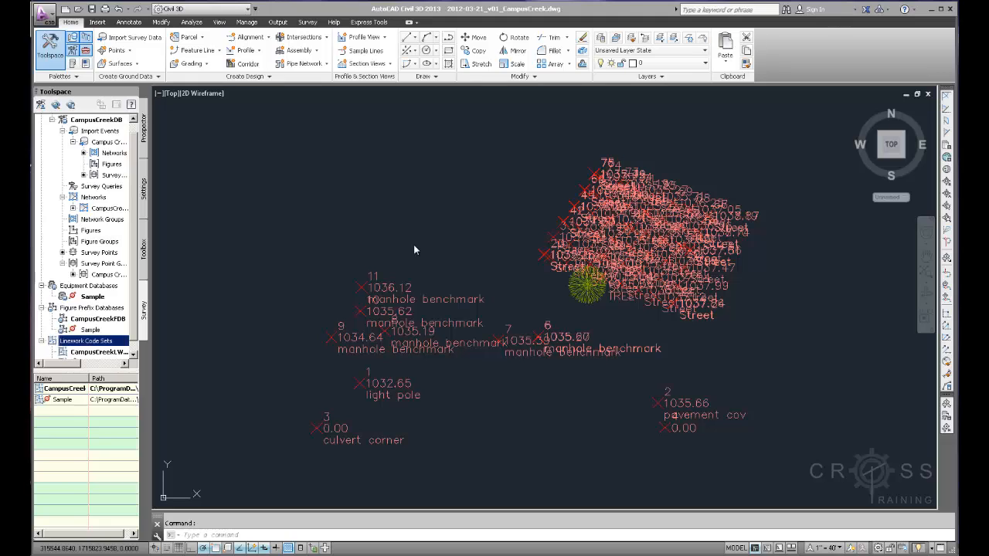
mouse_move(479, 261)
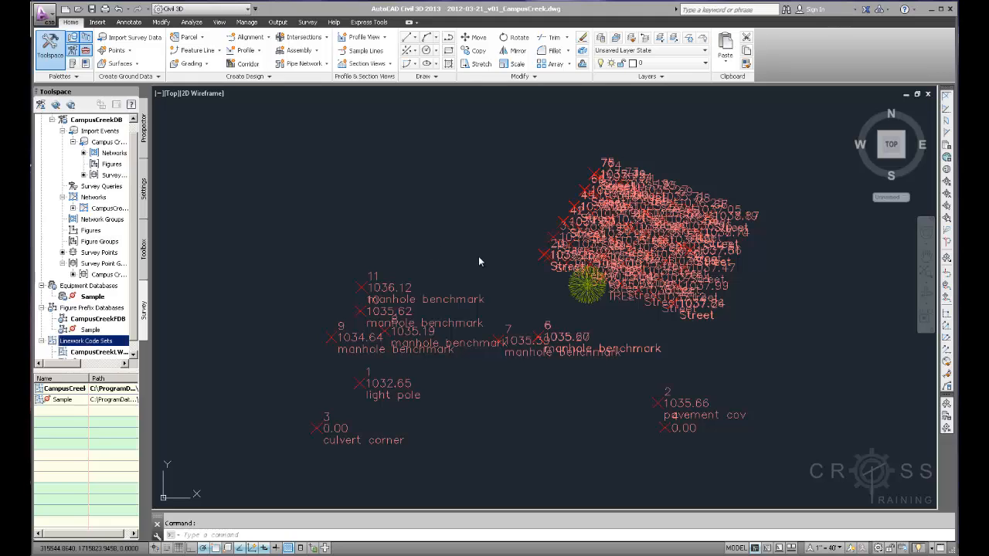
mouse_move(517, 267)
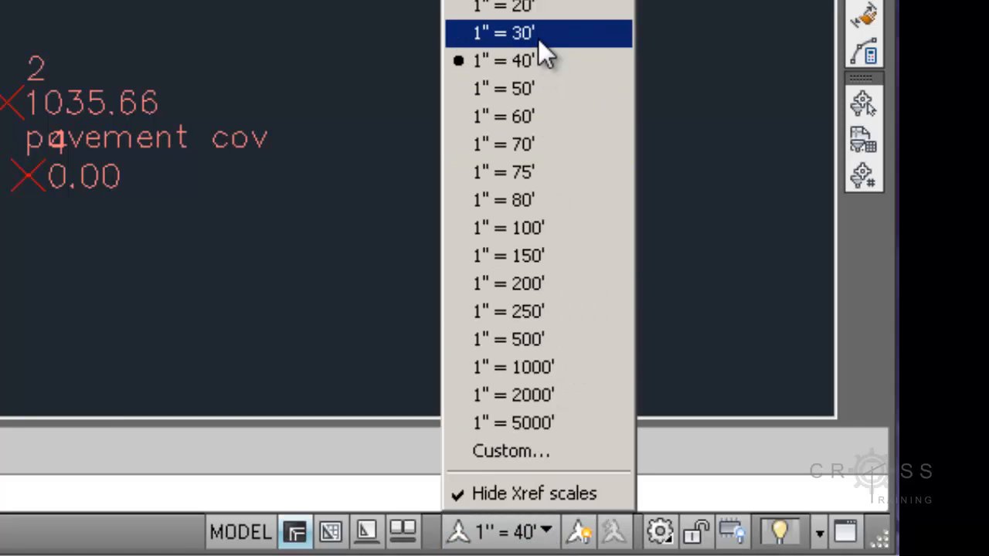
Step: Step the annotation scale through 1"=30' and 1"=20', then set CANNOSCALE to 1"=10'
click(503, 32)
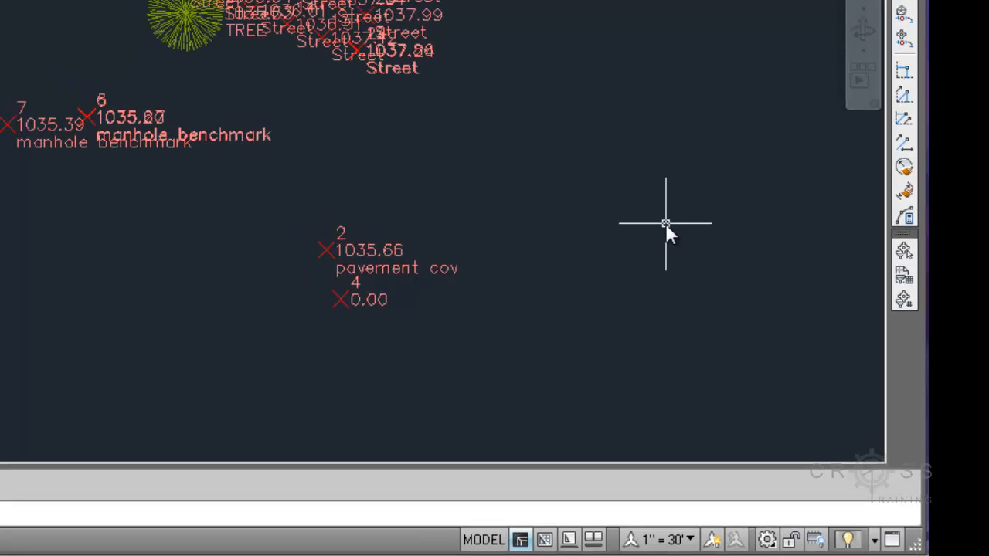
click(661, 539)
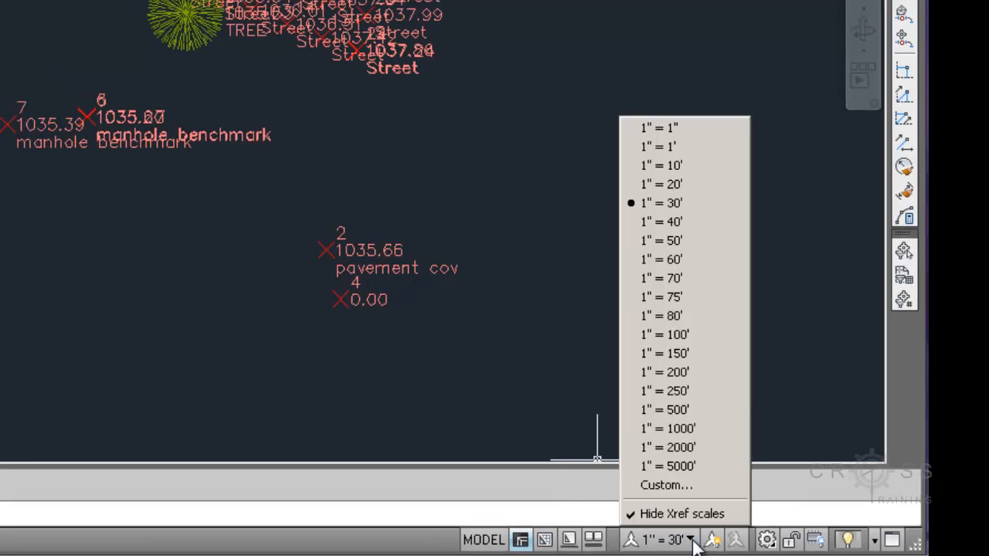
click(662, 184)
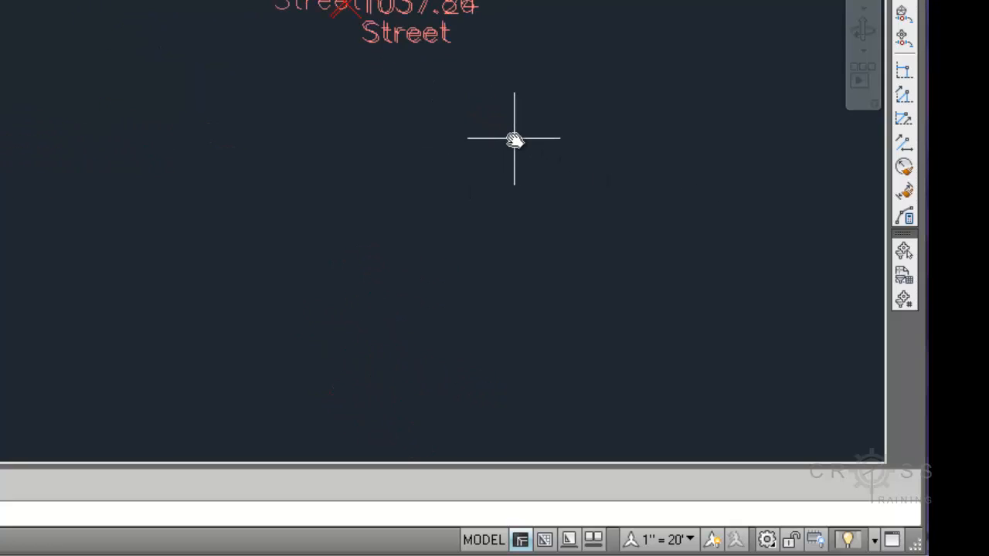
drag(513, 139, 584, 456)
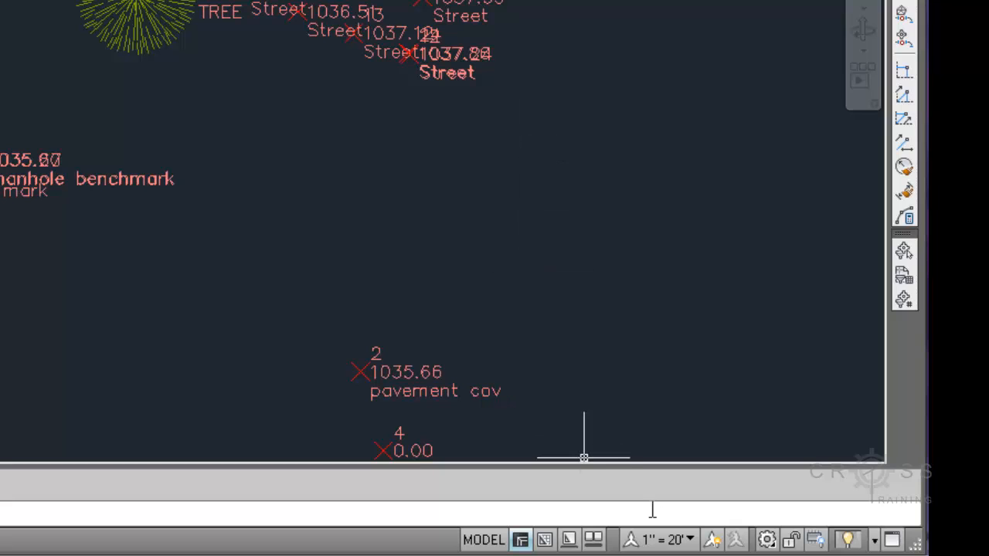
click(656, 539)
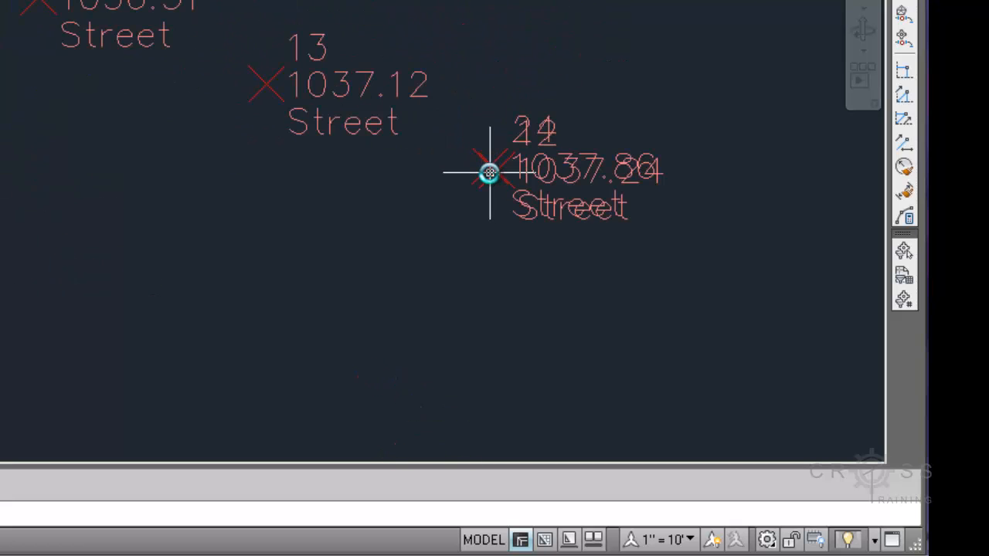
mouse_move(488, 171)
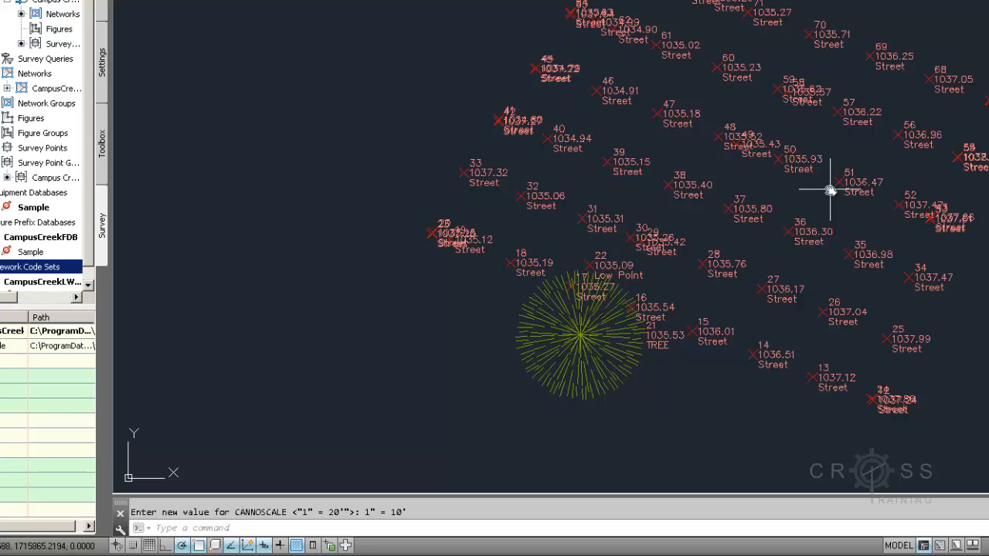
mouse_move(496, 153)
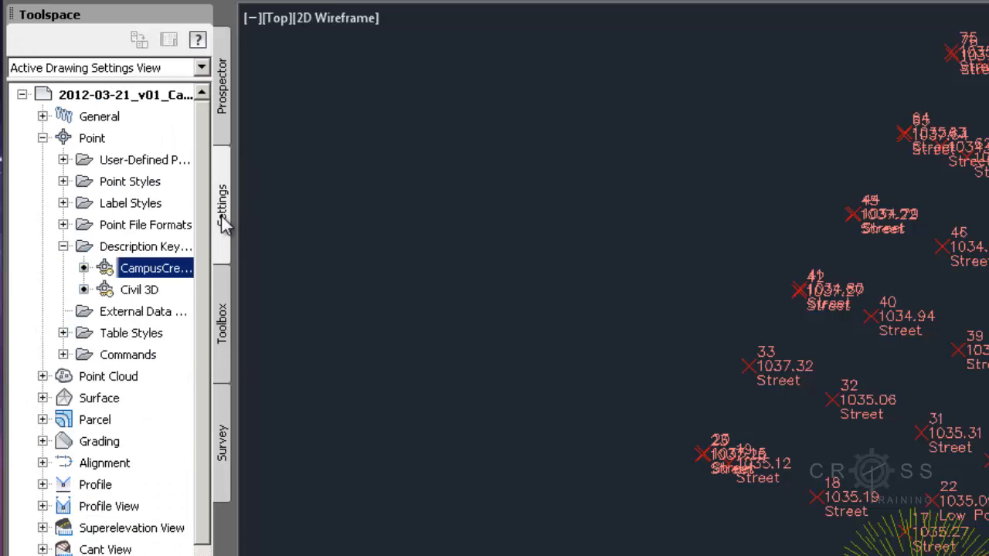
Step: Show the Point settings with Description Key Sets collapsed and Label Styles selected
click(93, 138)
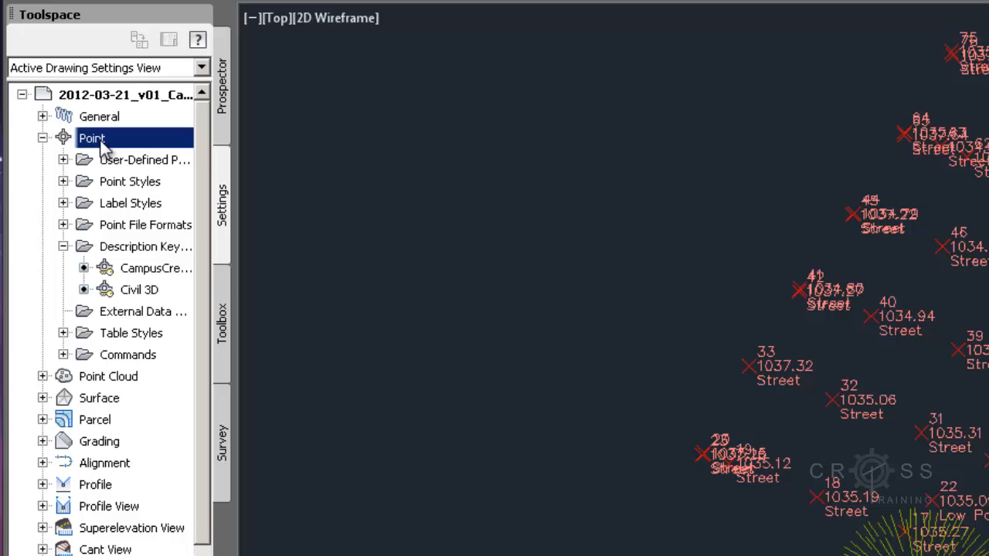
mouse_move(93, 138)
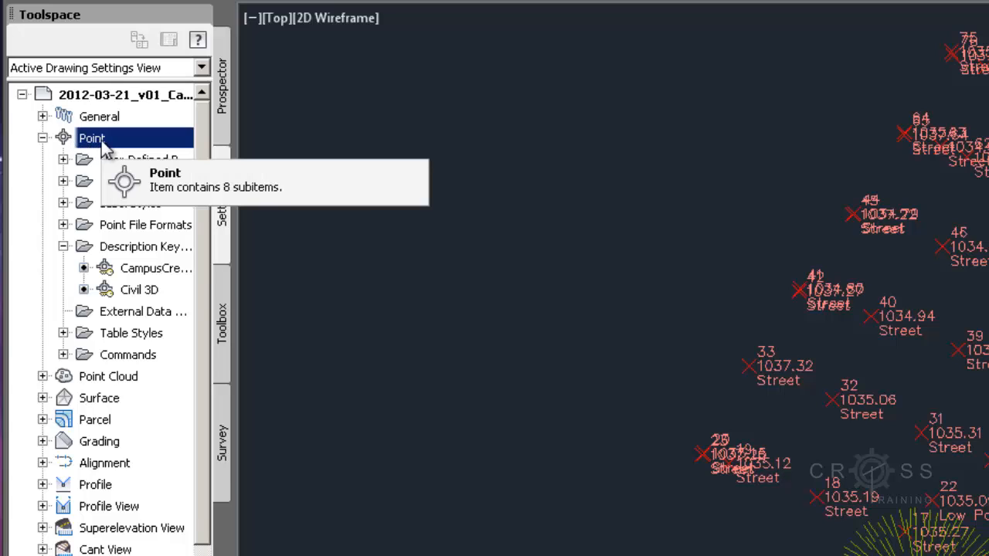
mouse_move(130, 181)
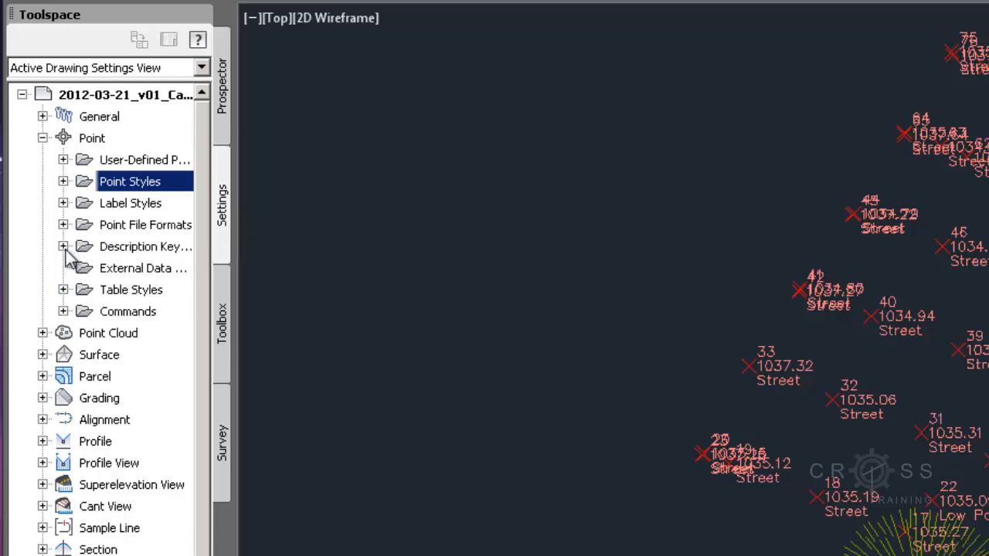
mouse_move(121, 182)
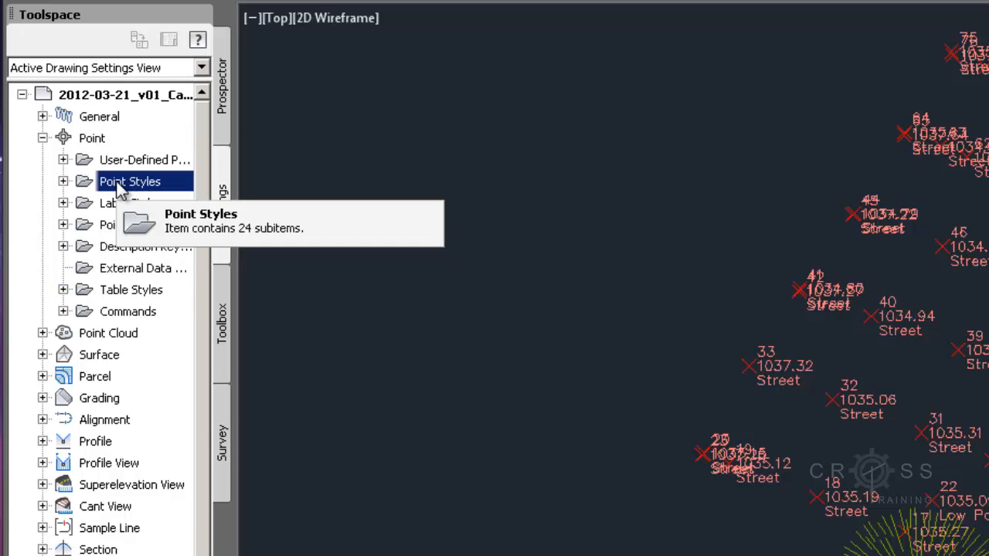
mouse_move(162, 189)
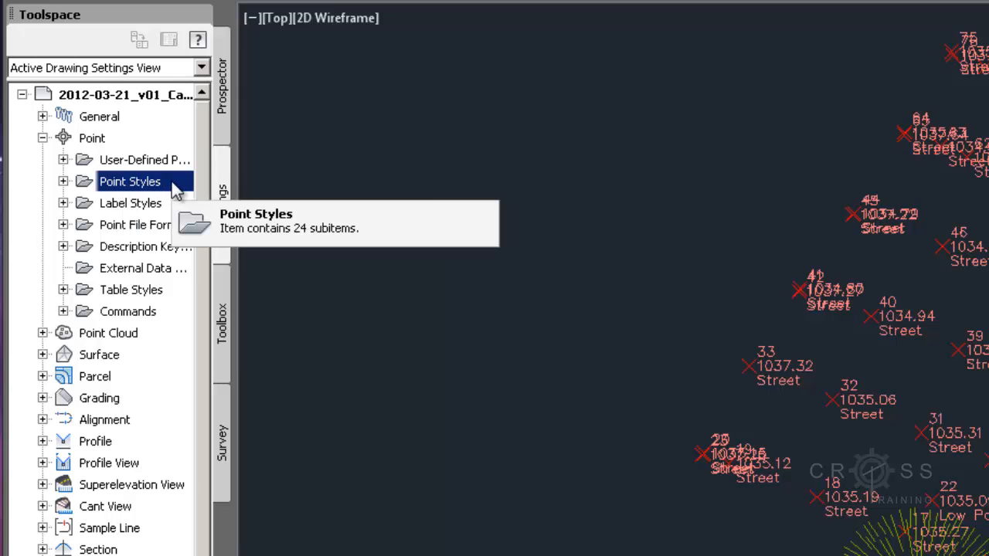
click(130, 204)
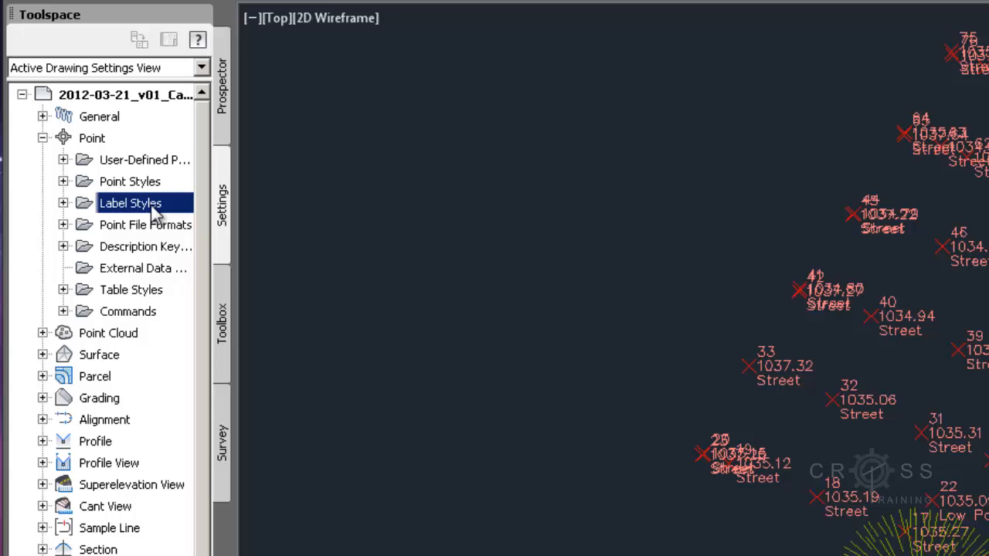
mouse_move(169, 213)
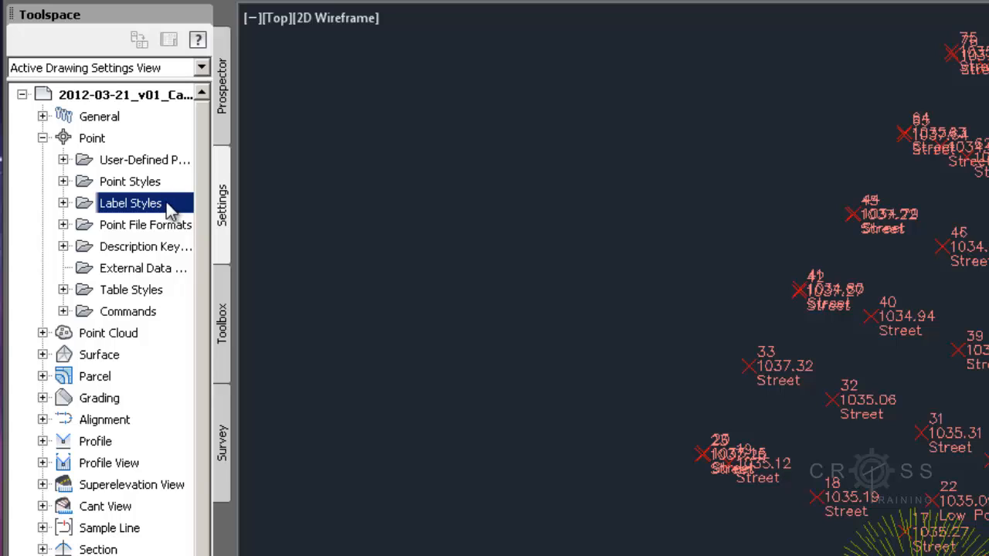